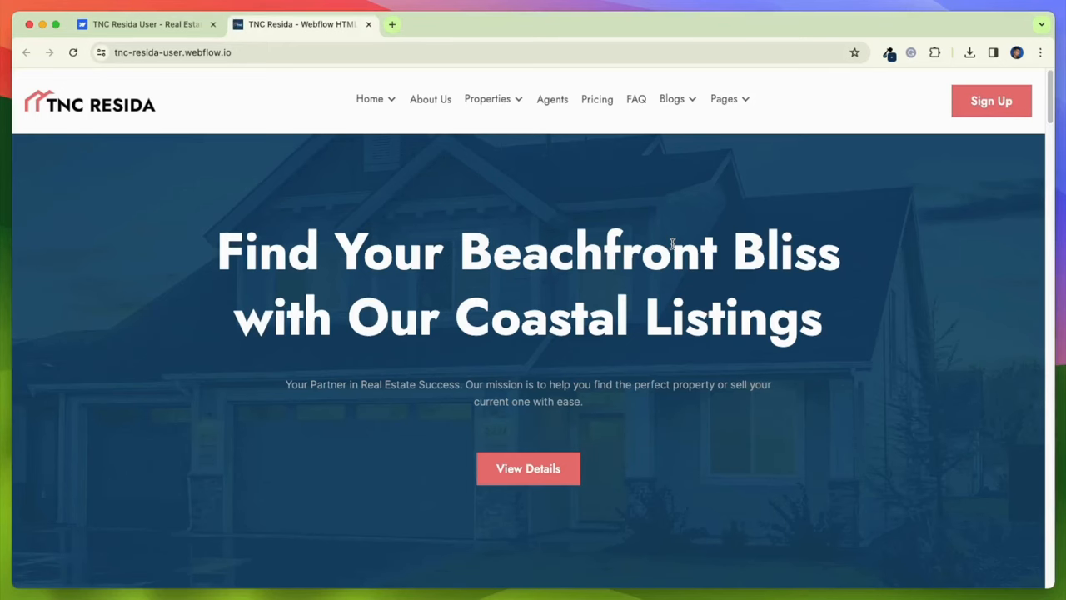
Step: Open Home With Video Background from the Home menu and scroll through it
left_click(369, 98)
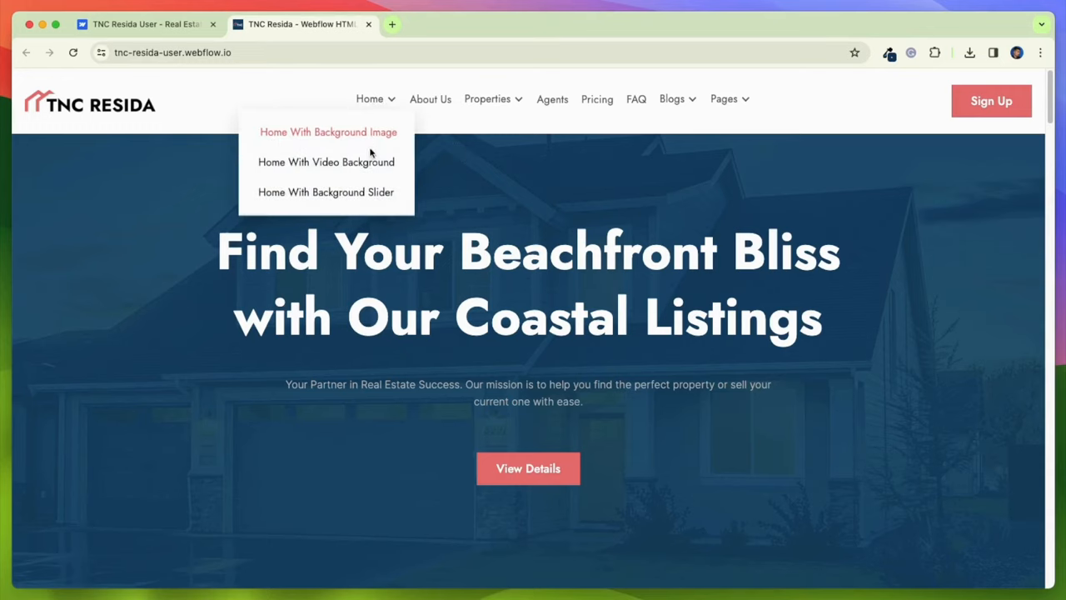
left_click(325, 162)
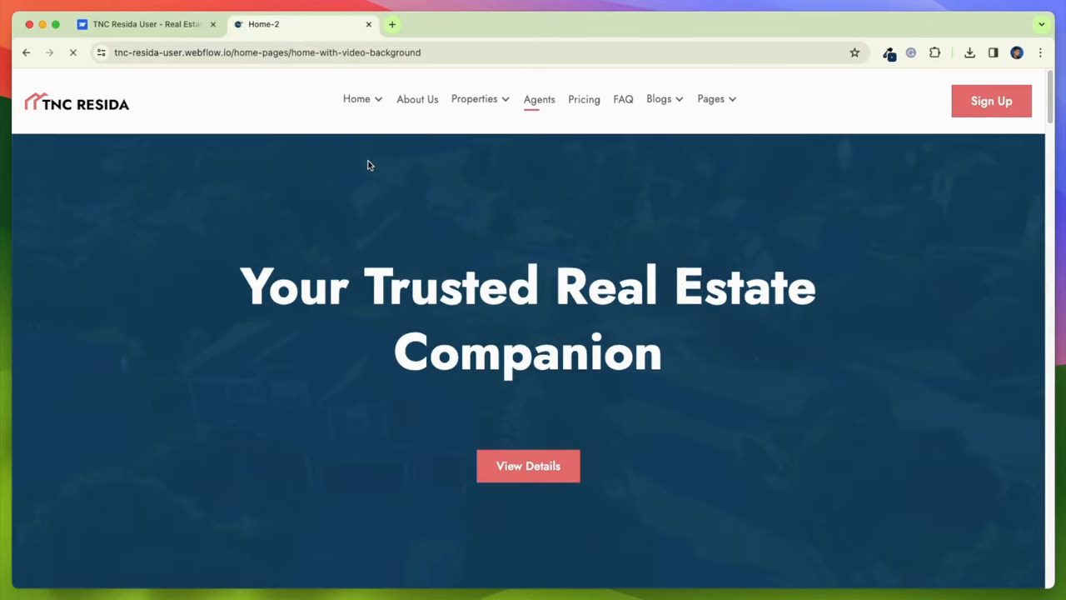
scroll("down", 3)
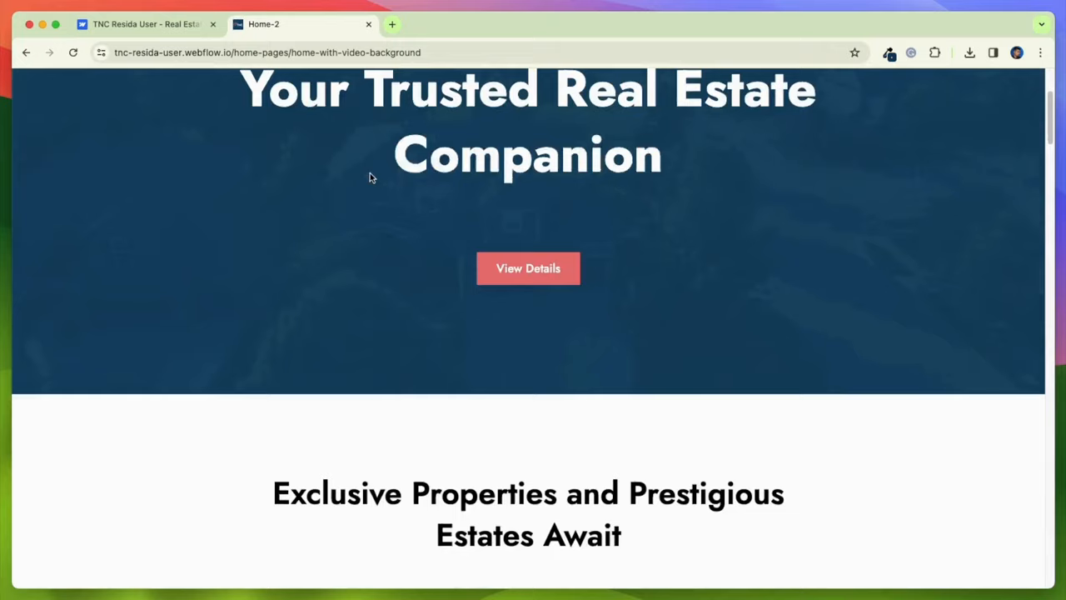
scroll("down", 3)
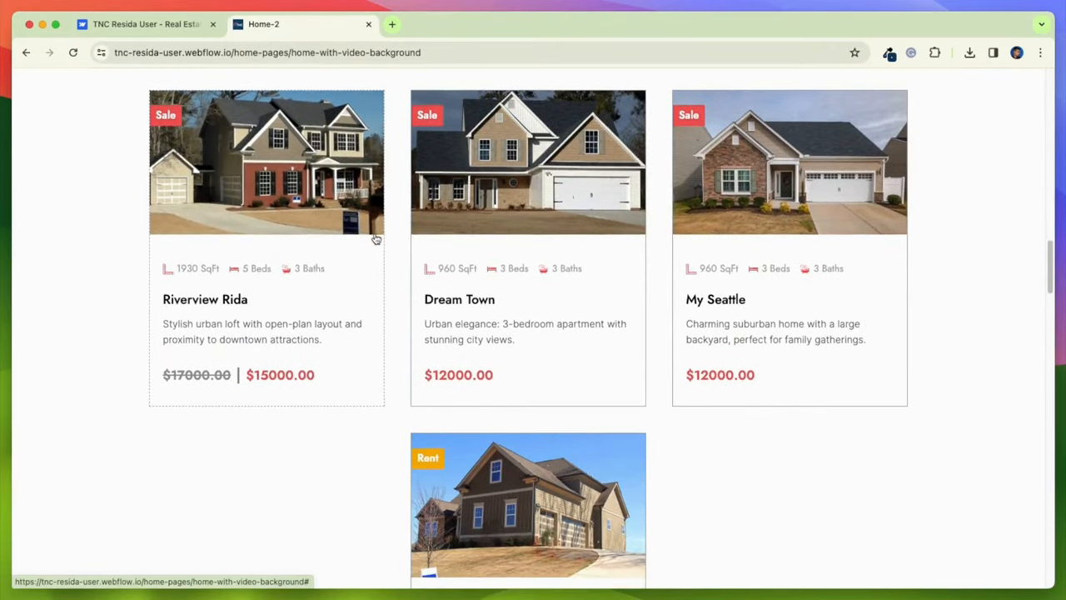
scroll("up", 3)
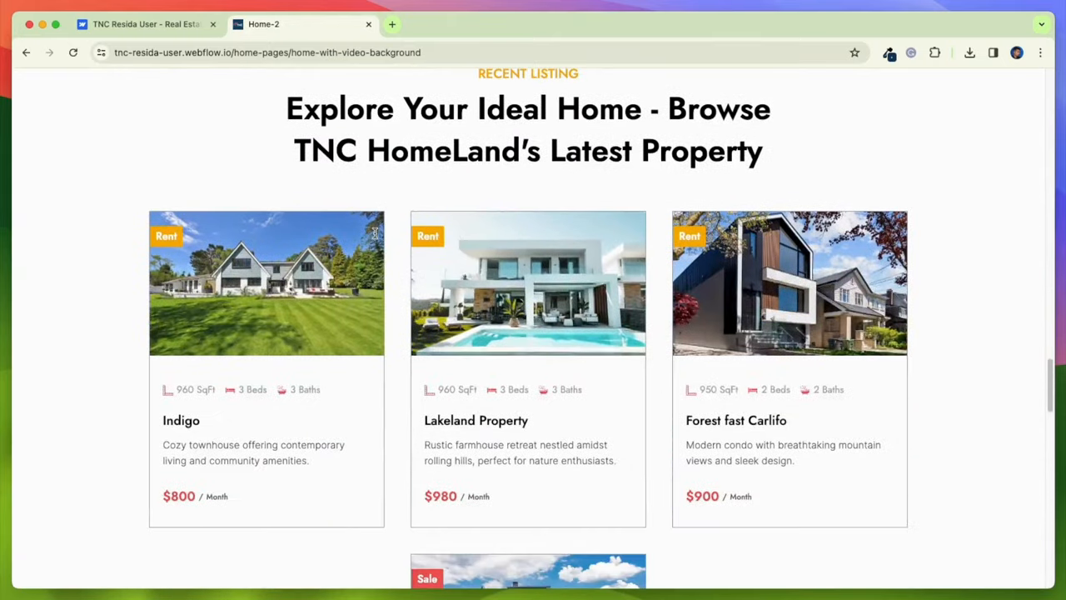
scroll("down", 3)
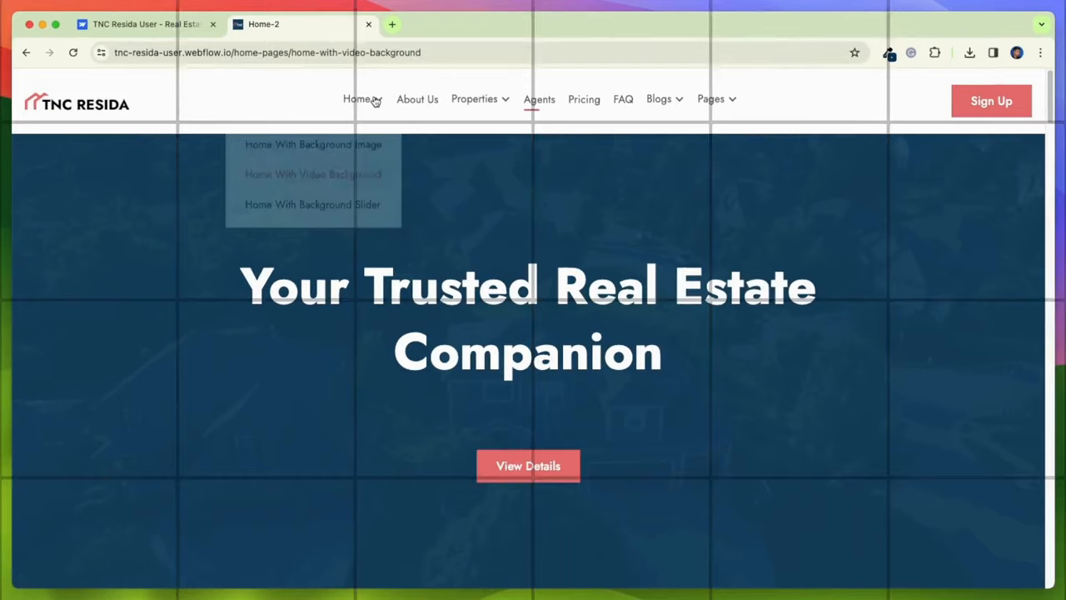
Step: Open Home With Background Slider and view the second and fourth hero slides
left_click(312, 204)
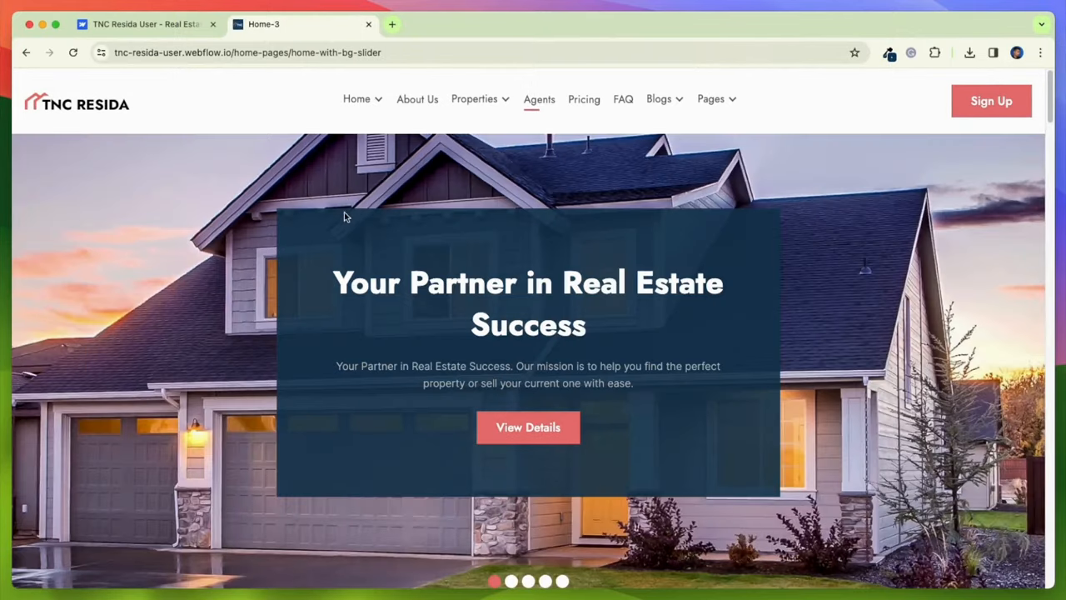
left_click(511, 581)
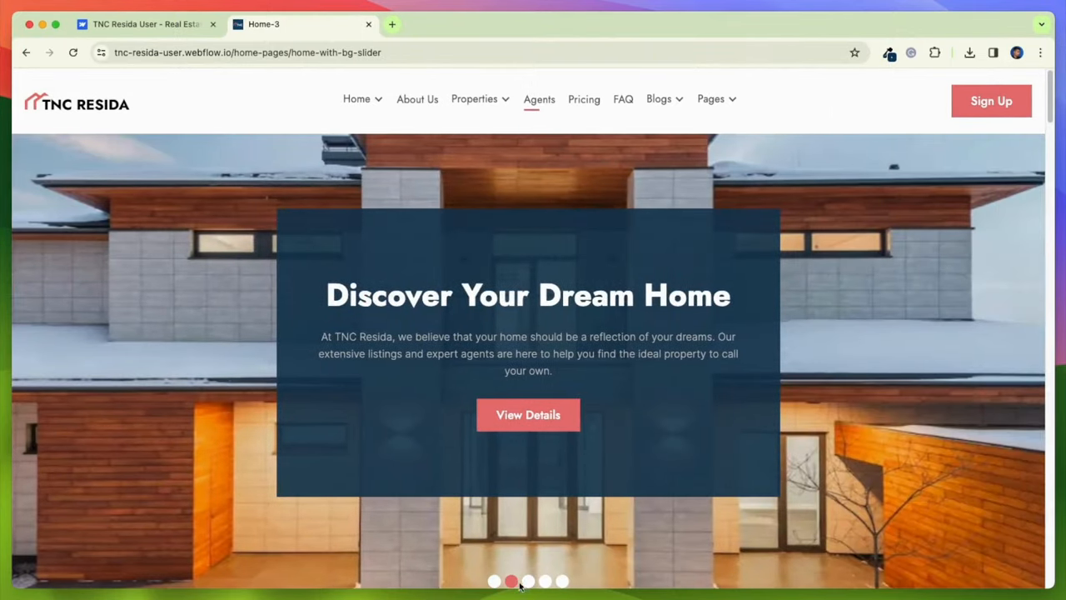
left_click(545, 580)
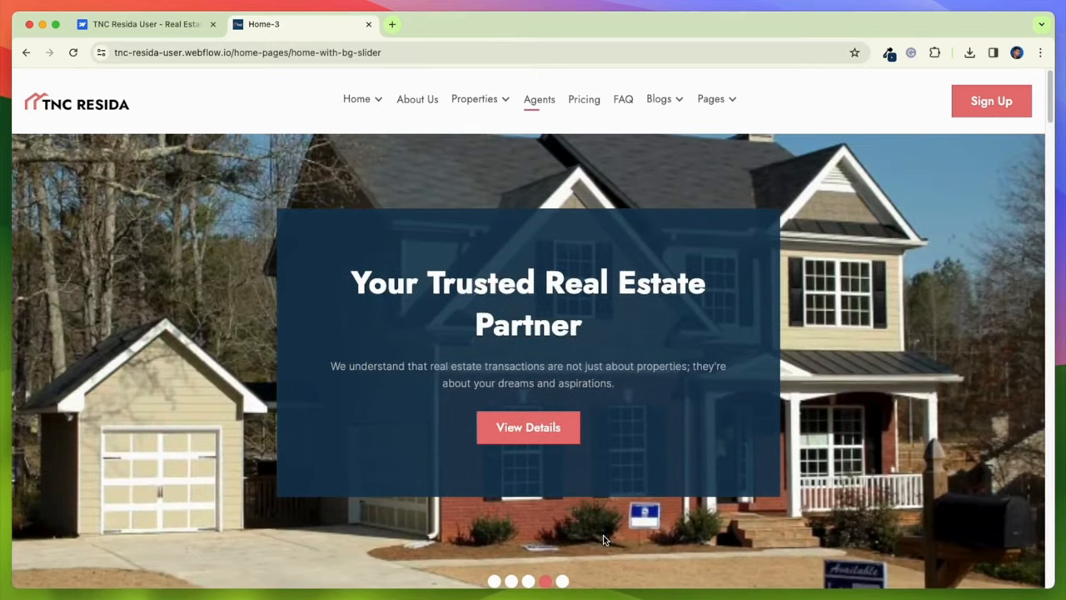
scroll("down", 3)
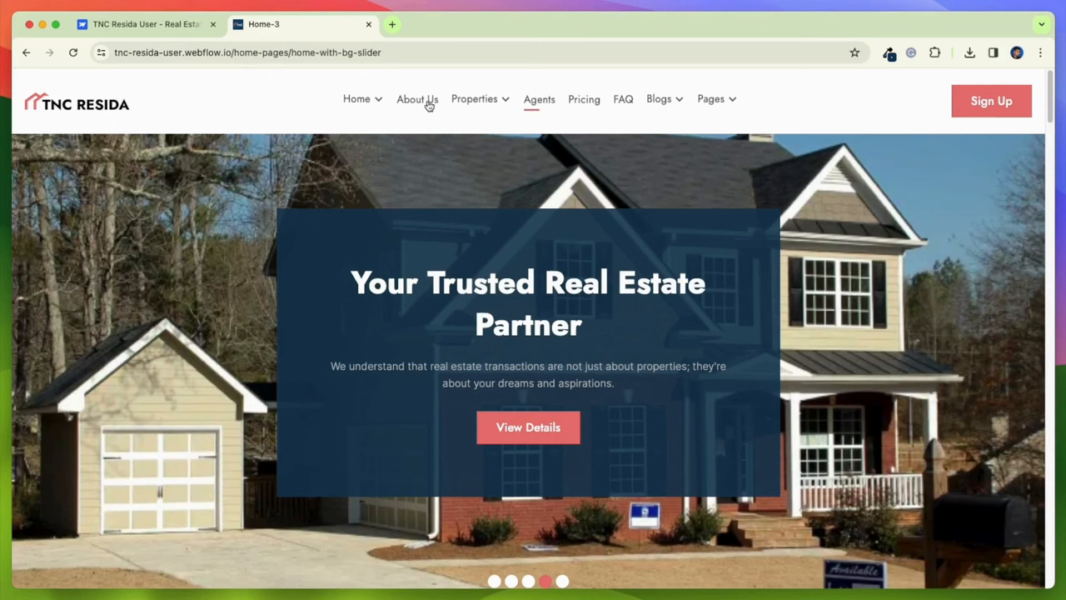
Step: Scroll through the About Us page
left_click(416, 98)
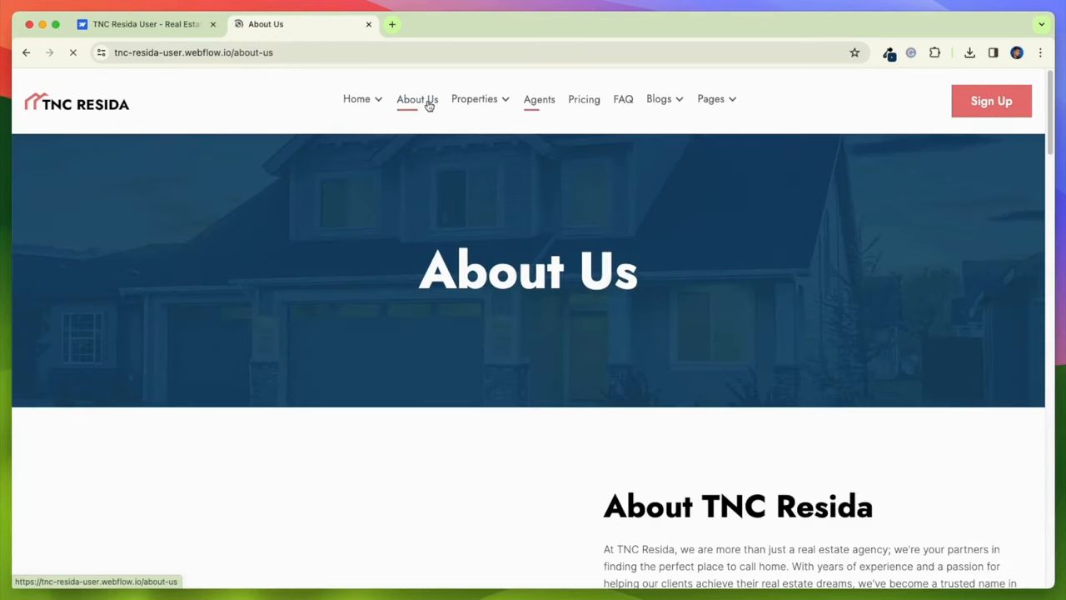
scroll("down", 3)
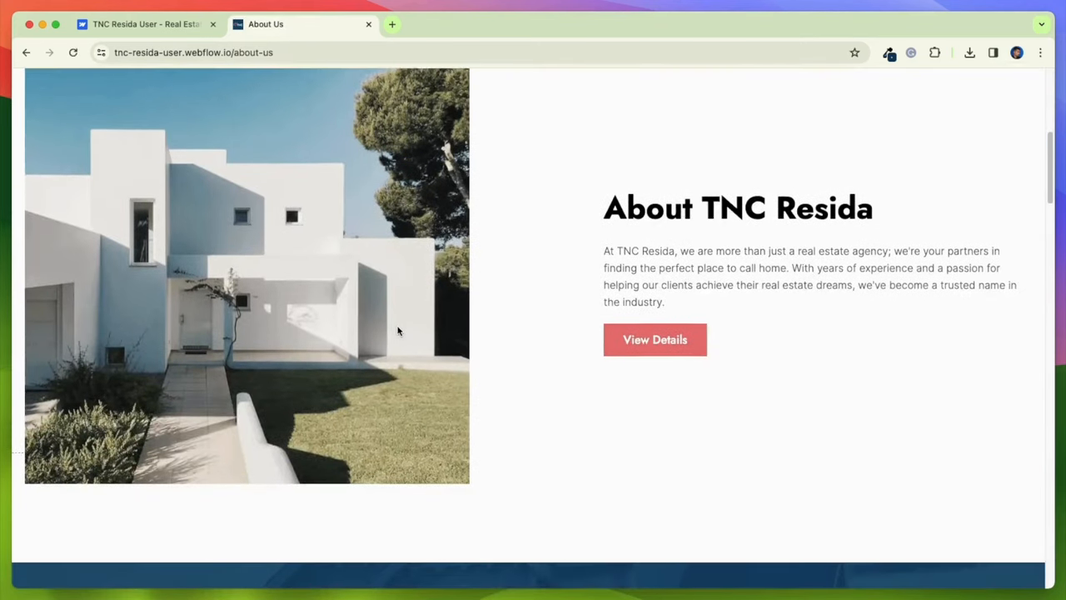
scroll("down", 3)
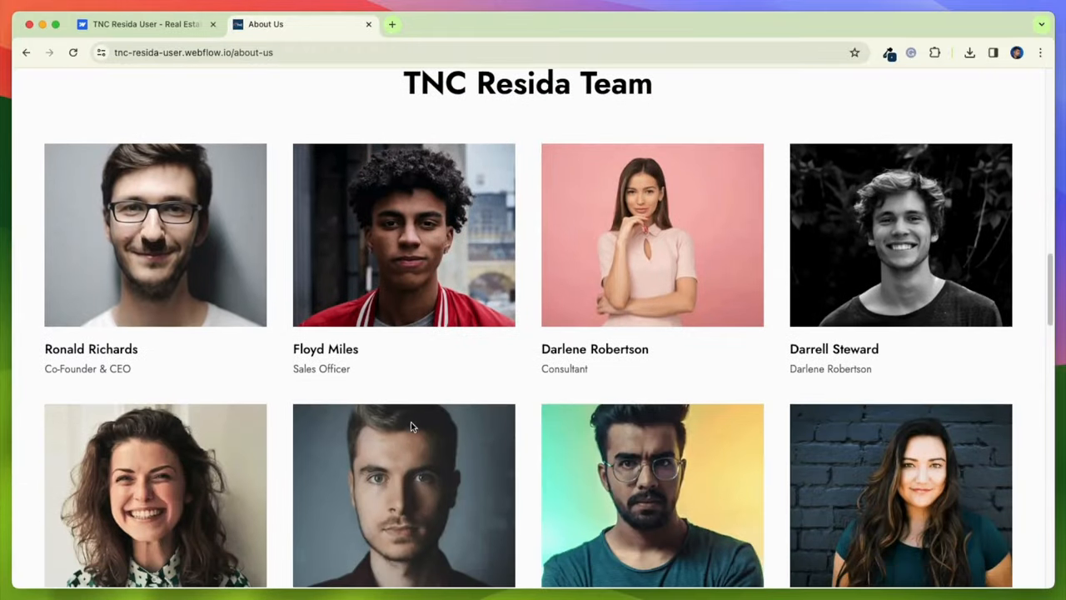
scroll("down", 3)
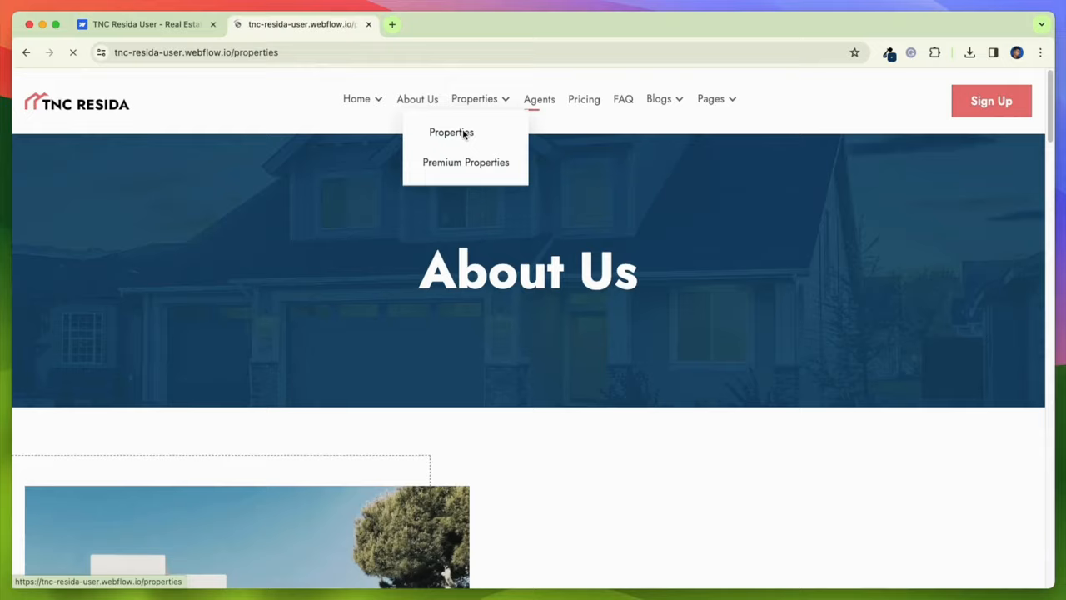
Step: Open the Properties listing and filter it to properties for rent
left_click(450, 132)
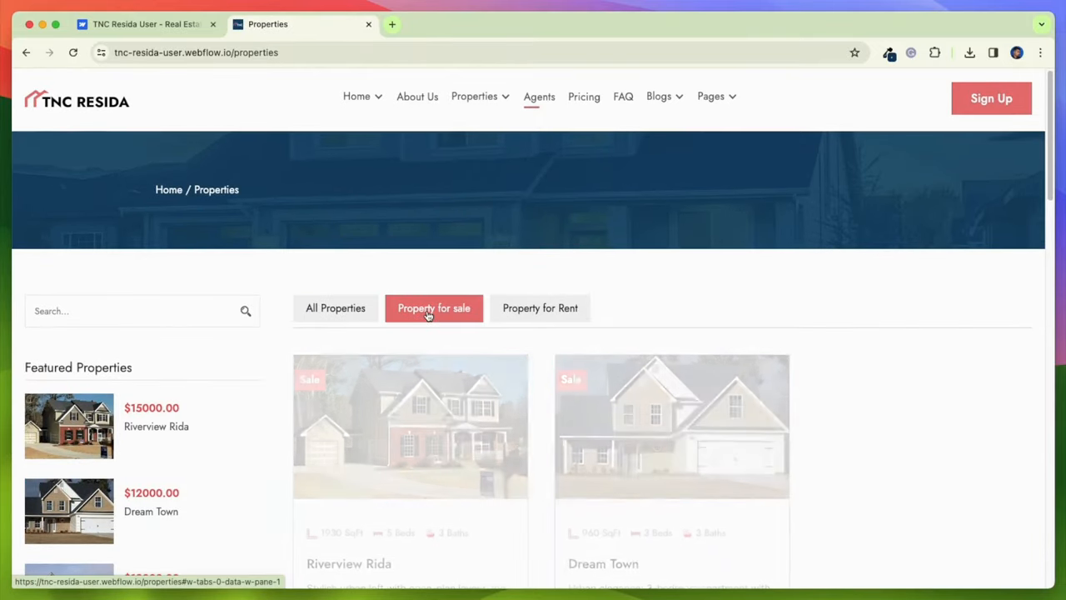
left_click(539, 307)
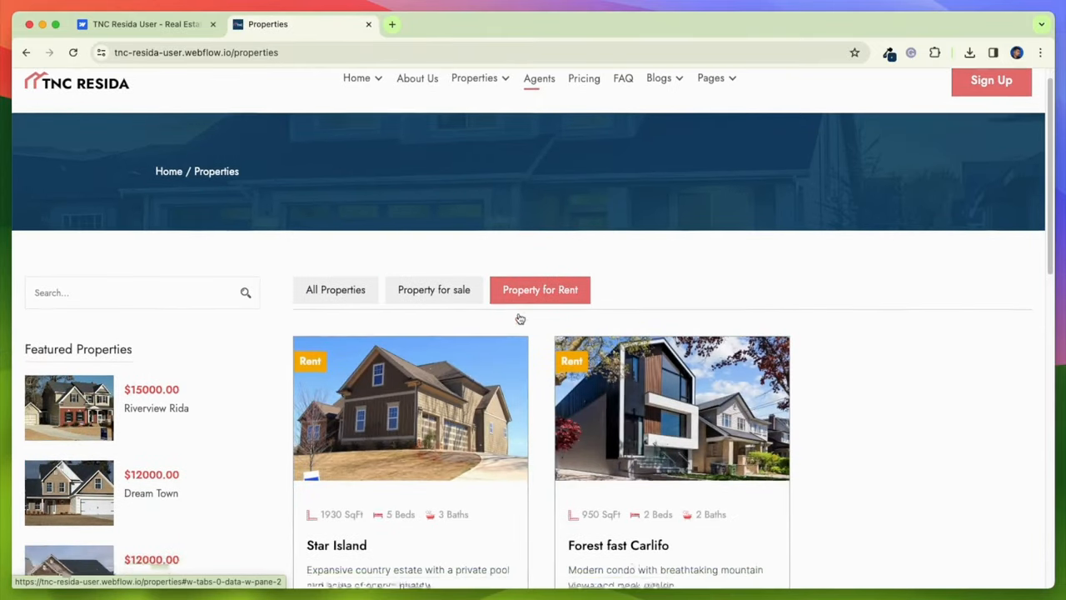
scroll("down", 3)
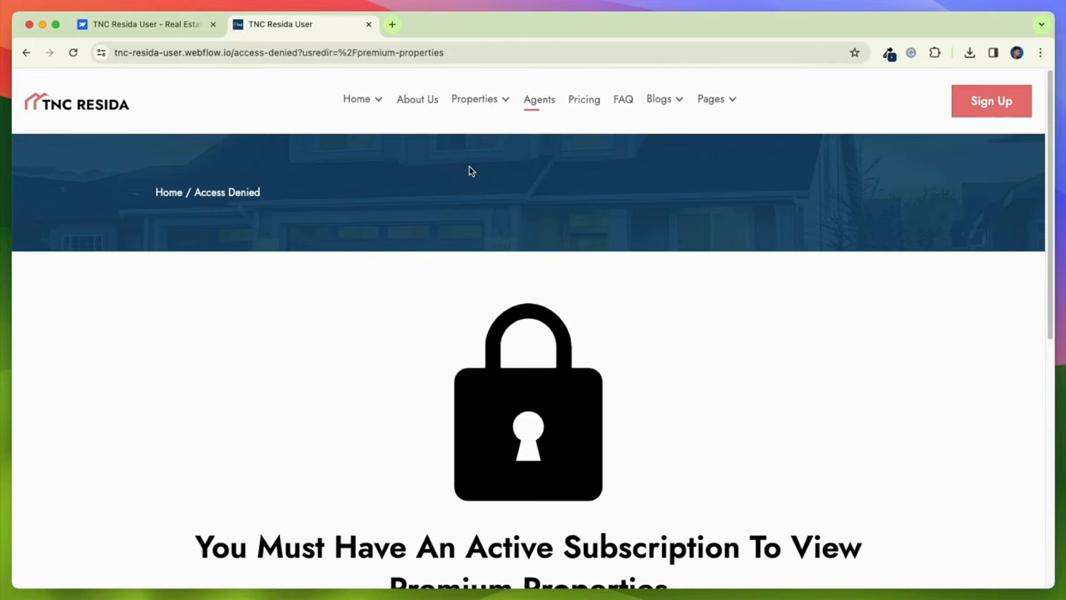
Step: Scroll the current page, then open the membership pricing page
scroll("down", 3)
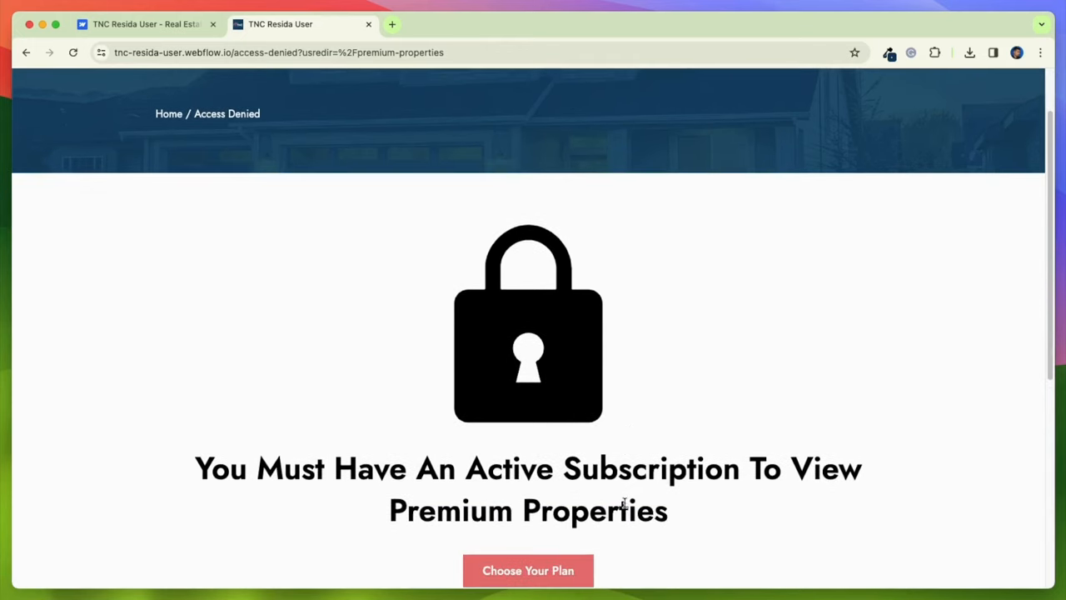
scroll("up", 3)
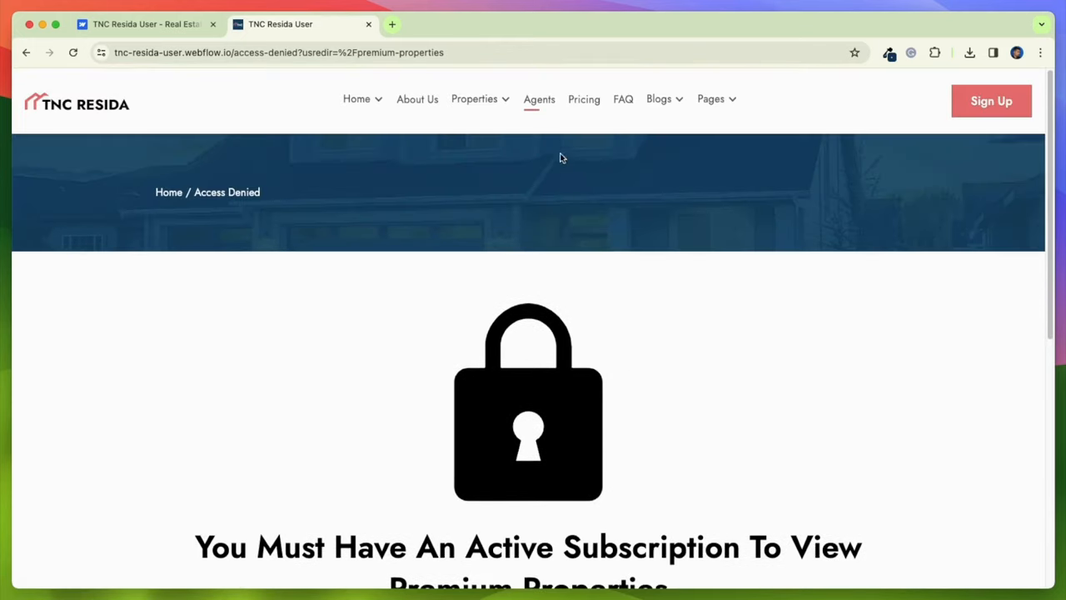
left_click(583, 99)
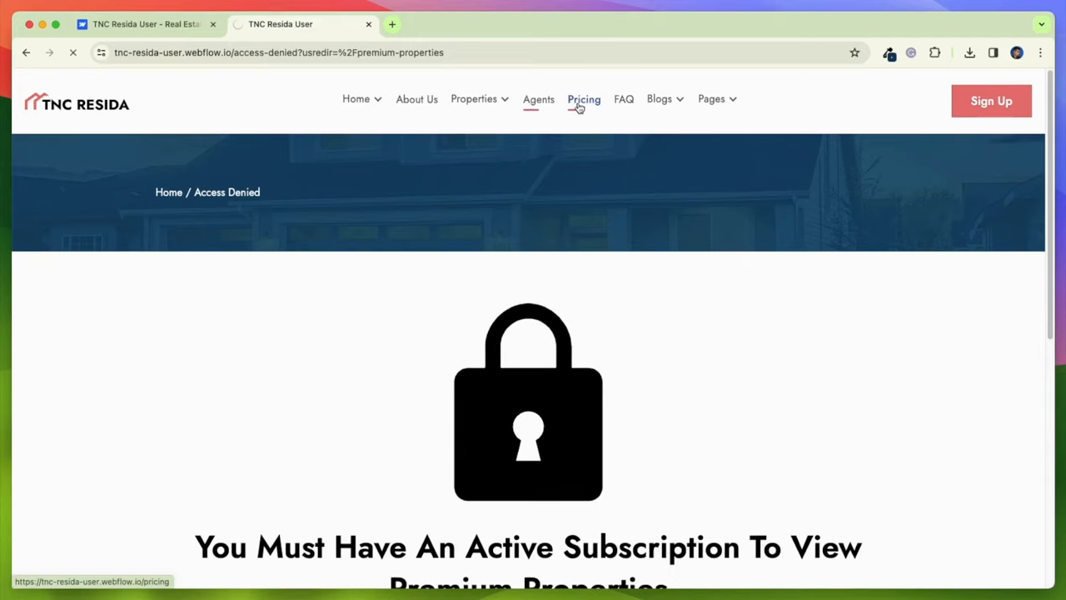
left_click(584, 99)
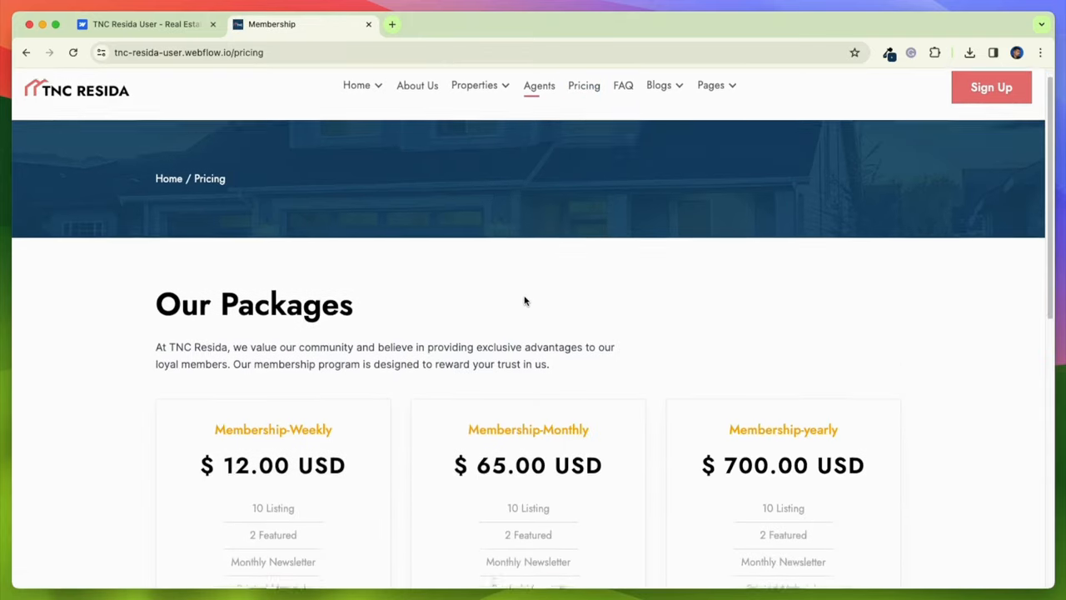
Step: Browse the Agents directory, then go to the FAQ page
left_click(539, 85)
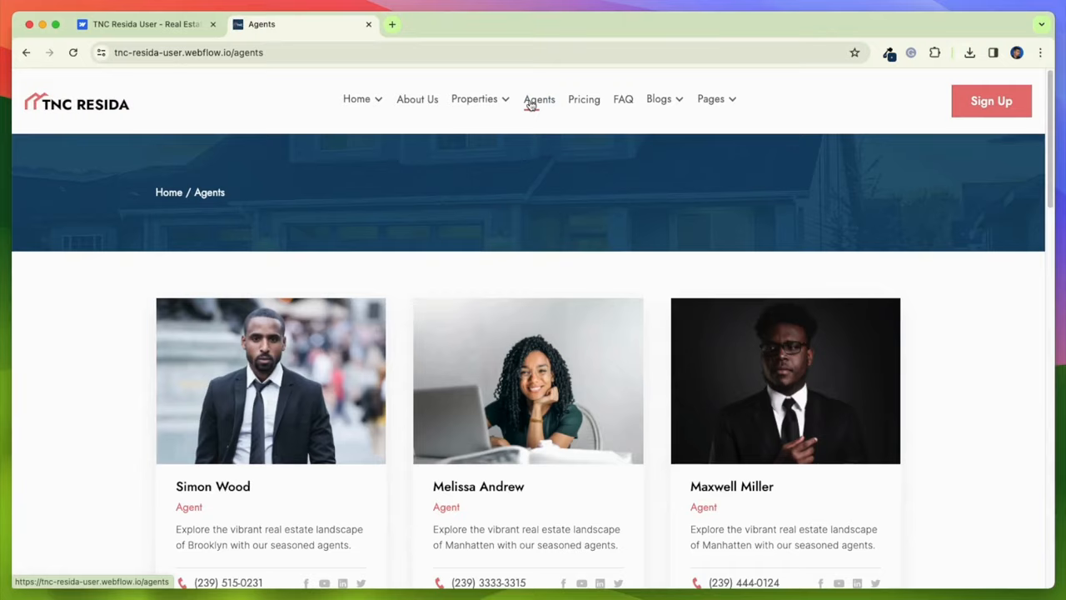
scroll("down", 3)
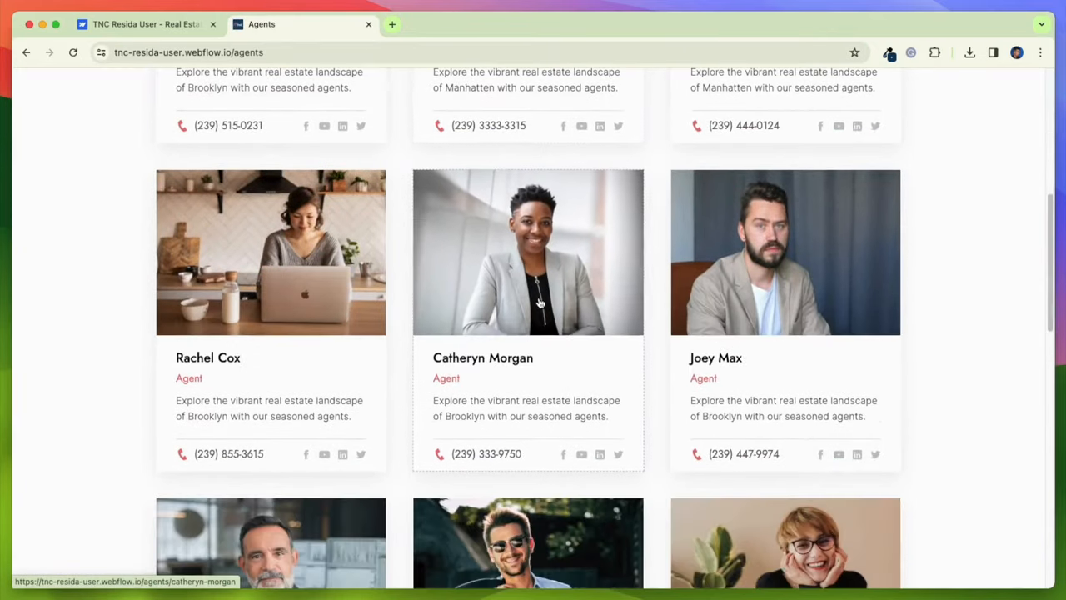
scroll("up", 3)
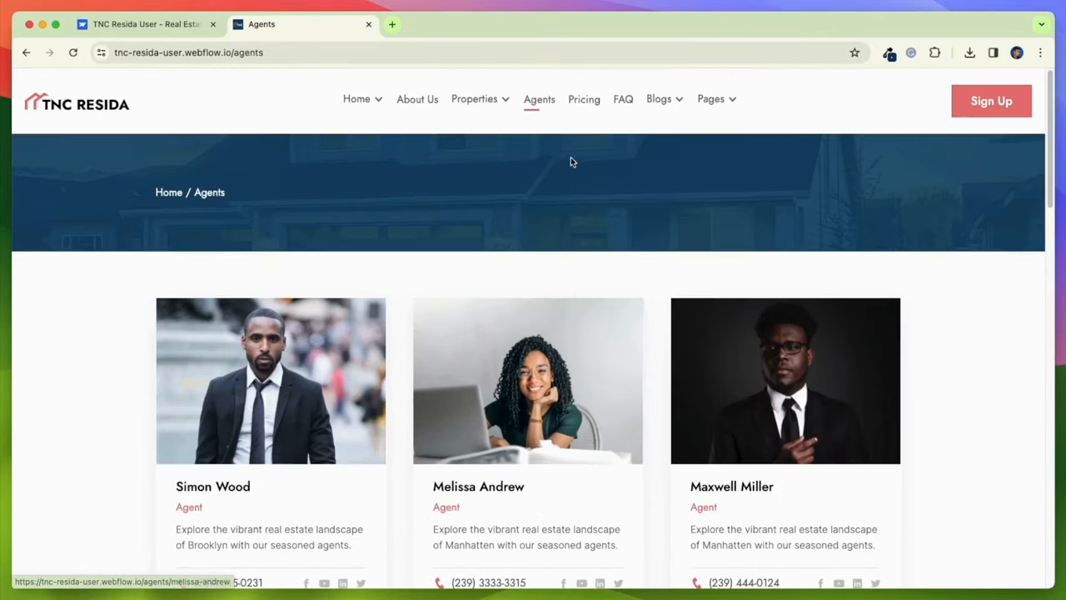
left_click(623, 99)
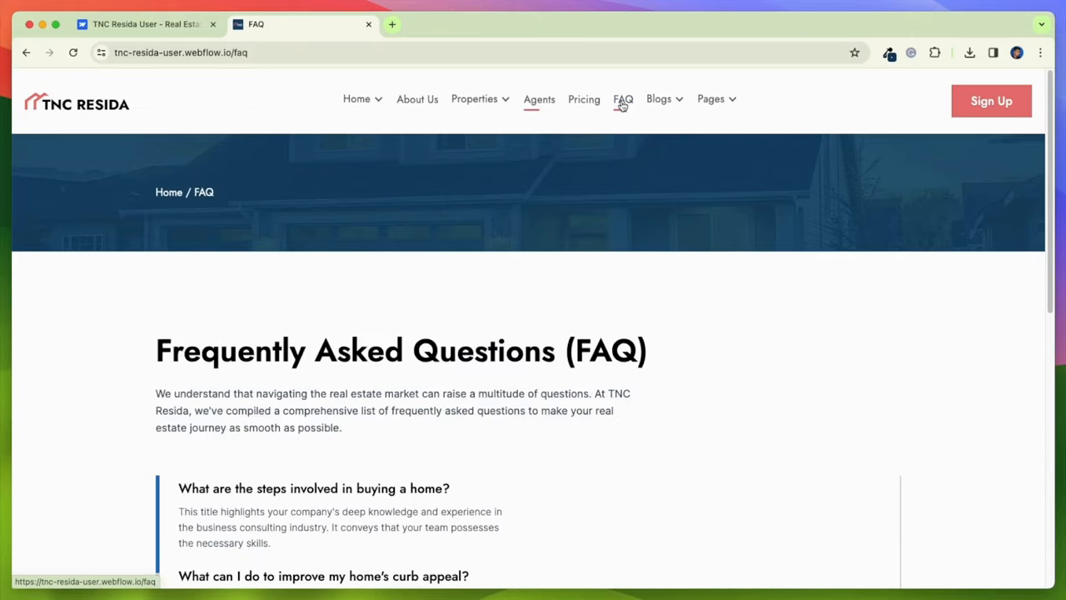
Step: Scroll the FAQ page, then open and scroll the Blogs grid page
scroll("down", 3)
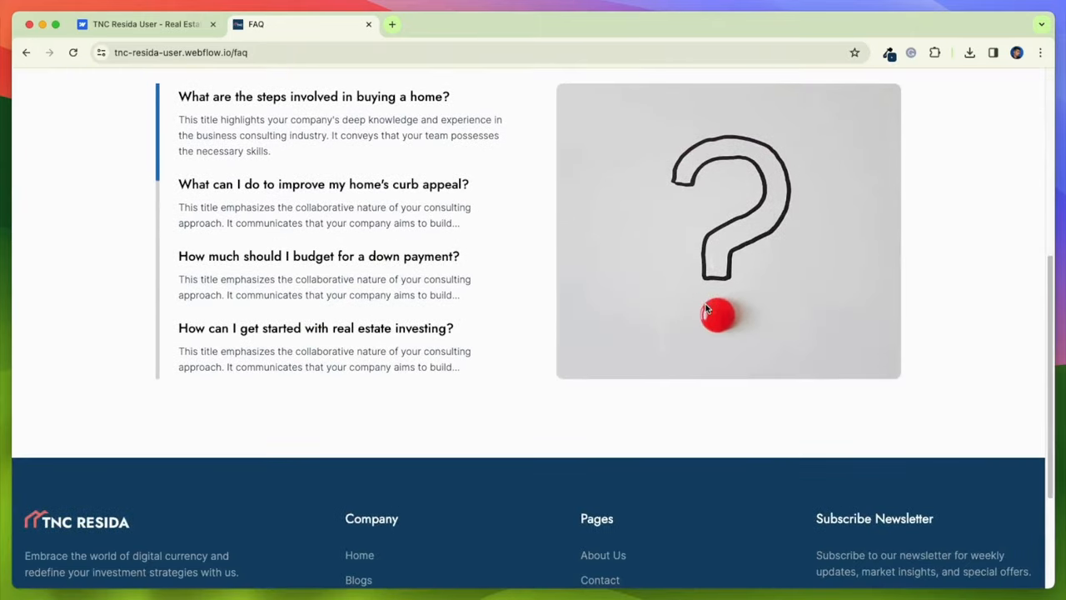
scroll("up", 3)
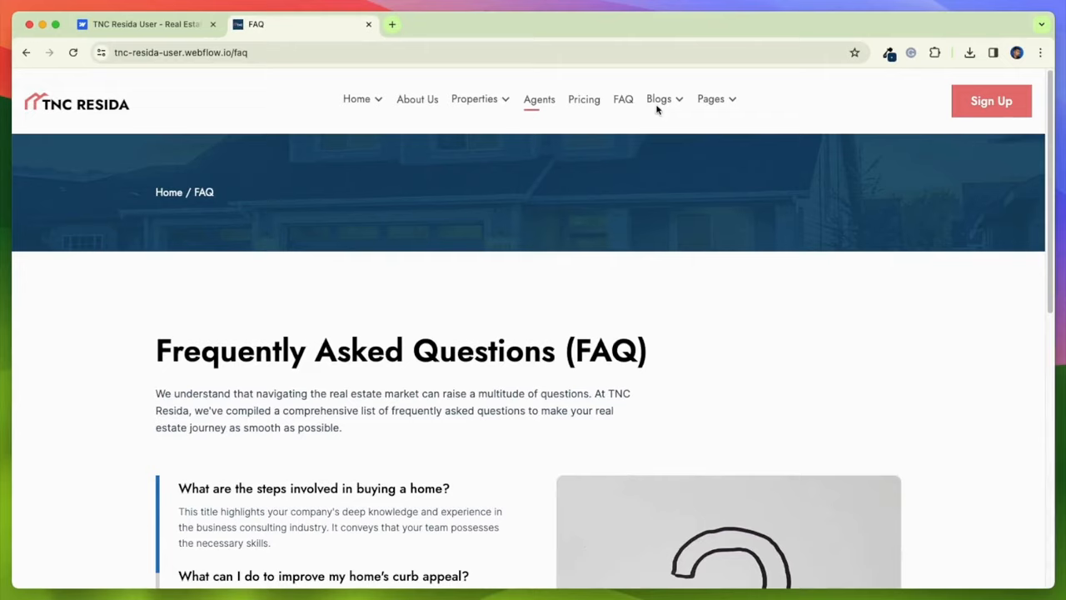
left_click(658, 99)
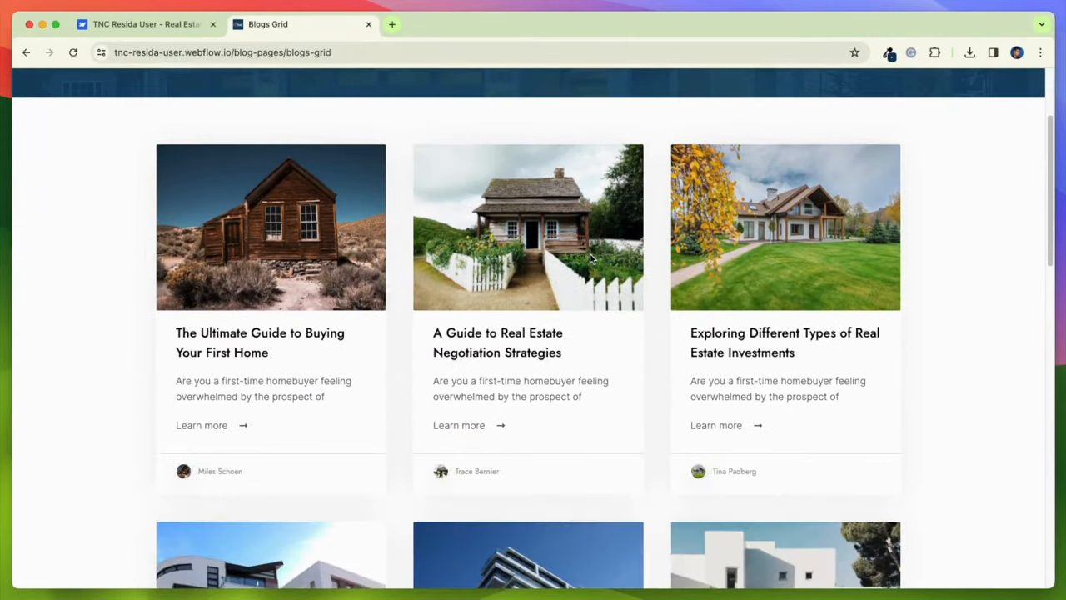
scroll("down", 3)
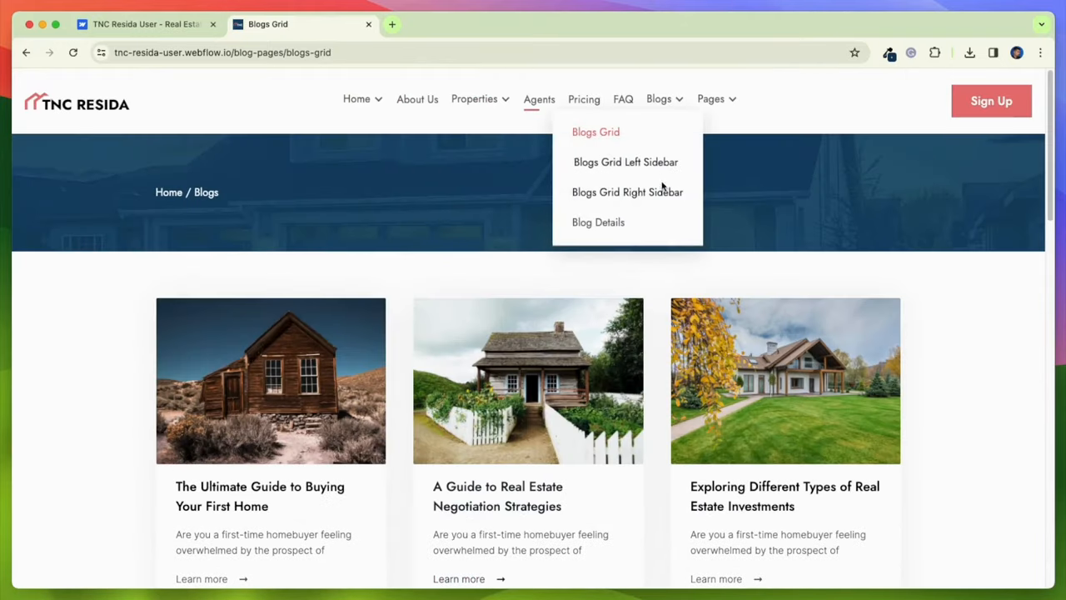
Step: Switch to Blogs Grid Right Sidebar and read 'The Ultimate Guide to Buying Your First Home'
left_click(628, 192)
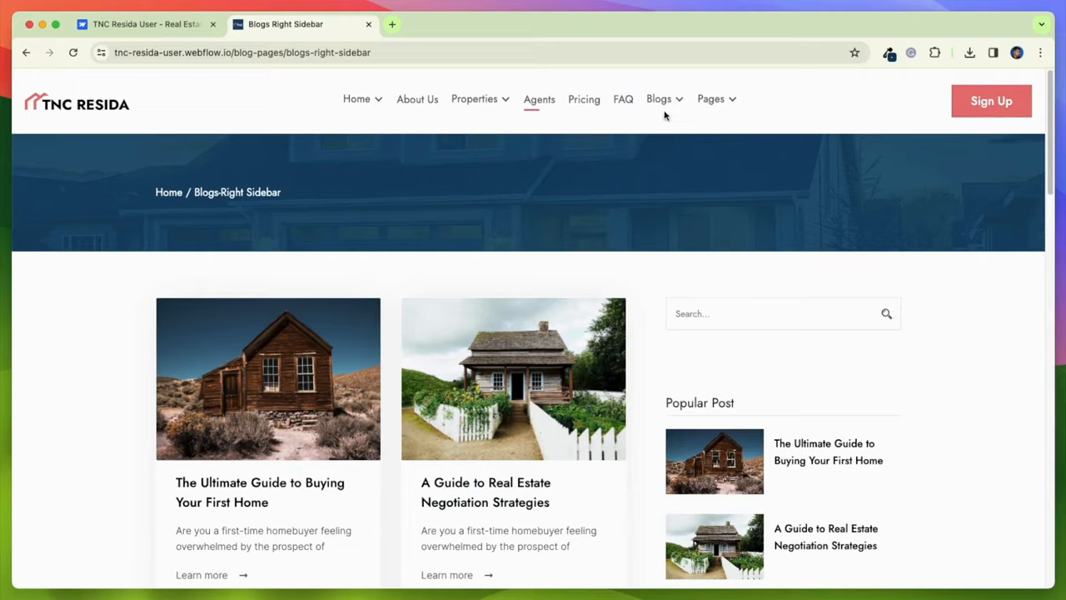
left_click(259, 492)
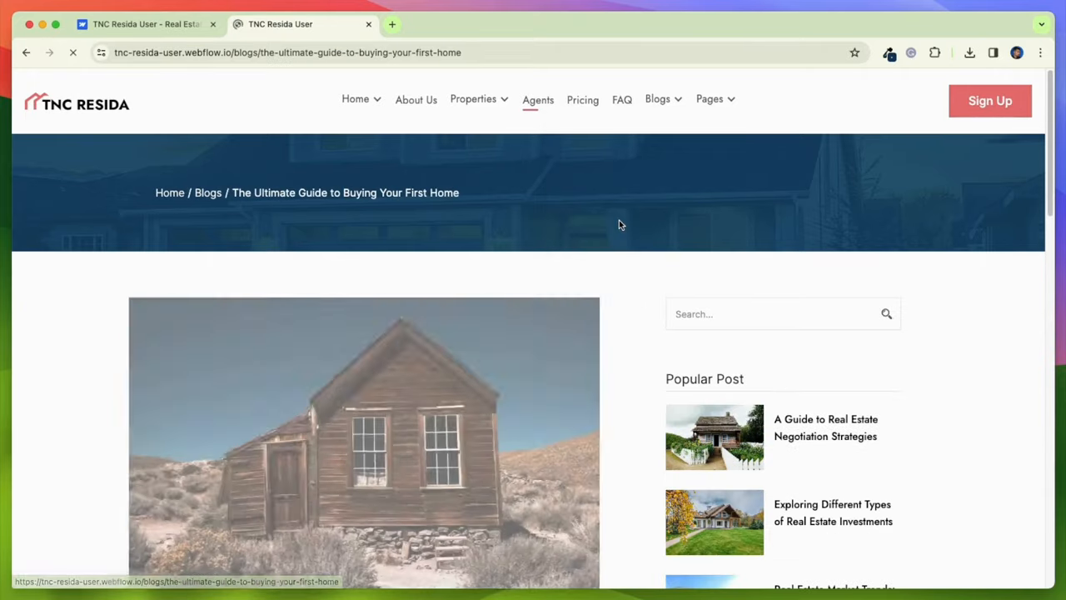
scroll("down", 3)
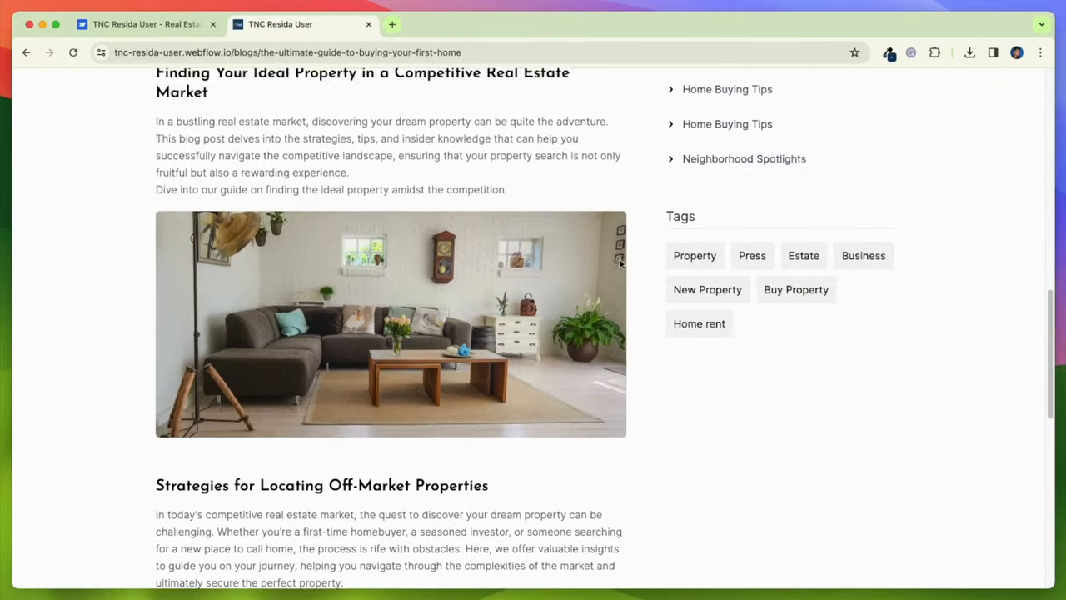
scroll("up", 3)
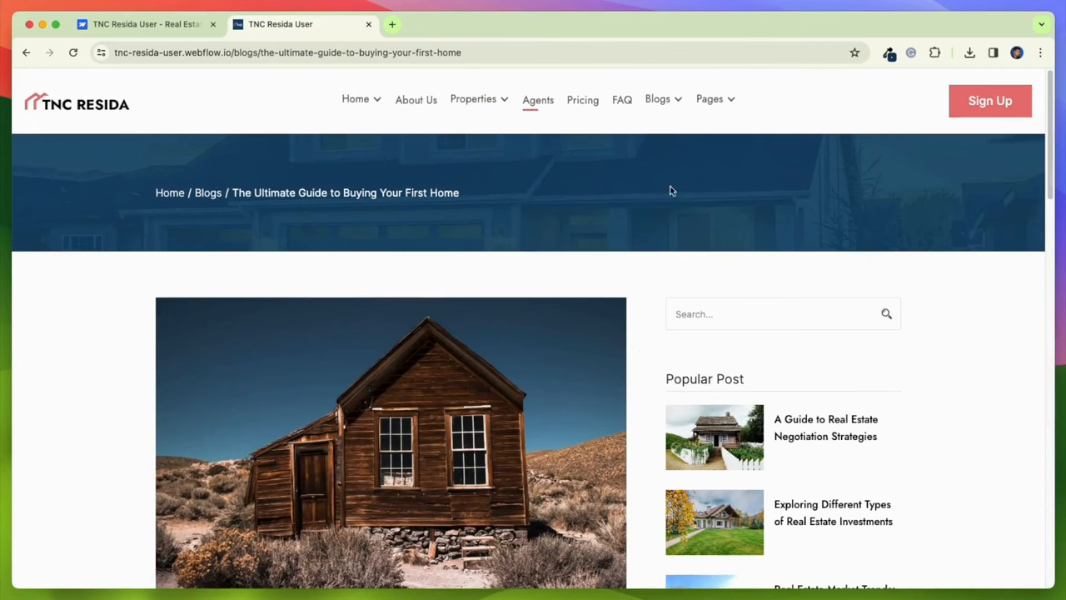
left_click(708, 98)
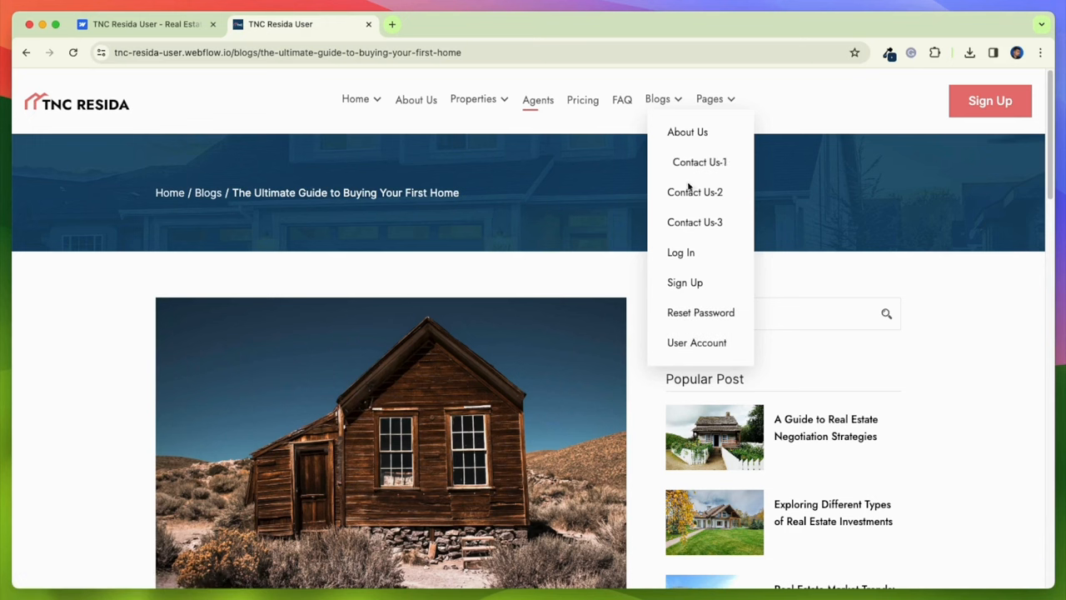
Step: Visit Contact Us-2 and Contact Us-3 from the Pages menu, then open User Account
left_click(695, 192)
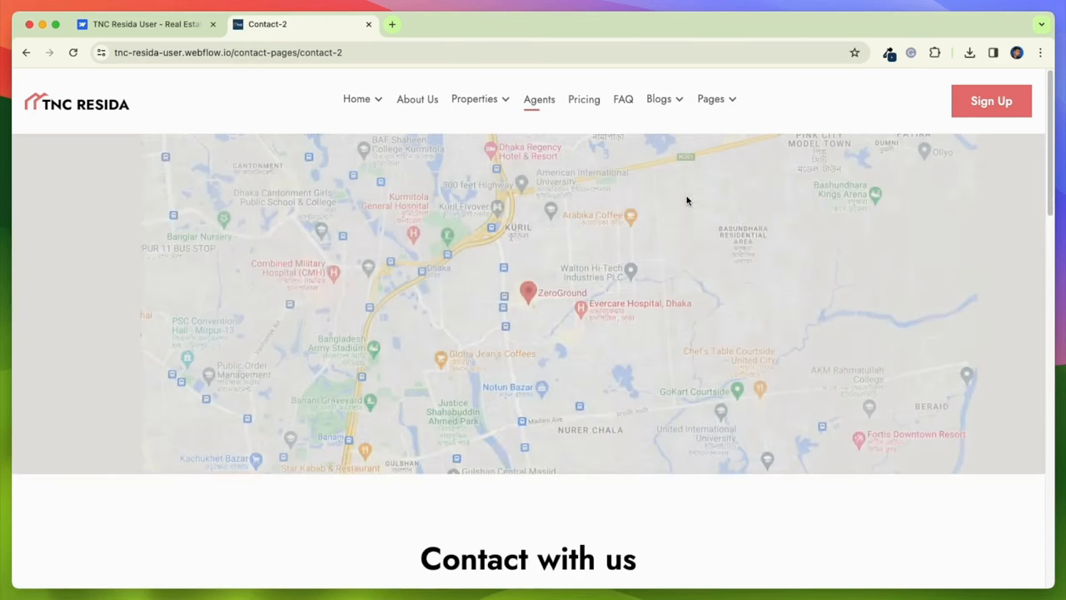
left_click(712, 98)
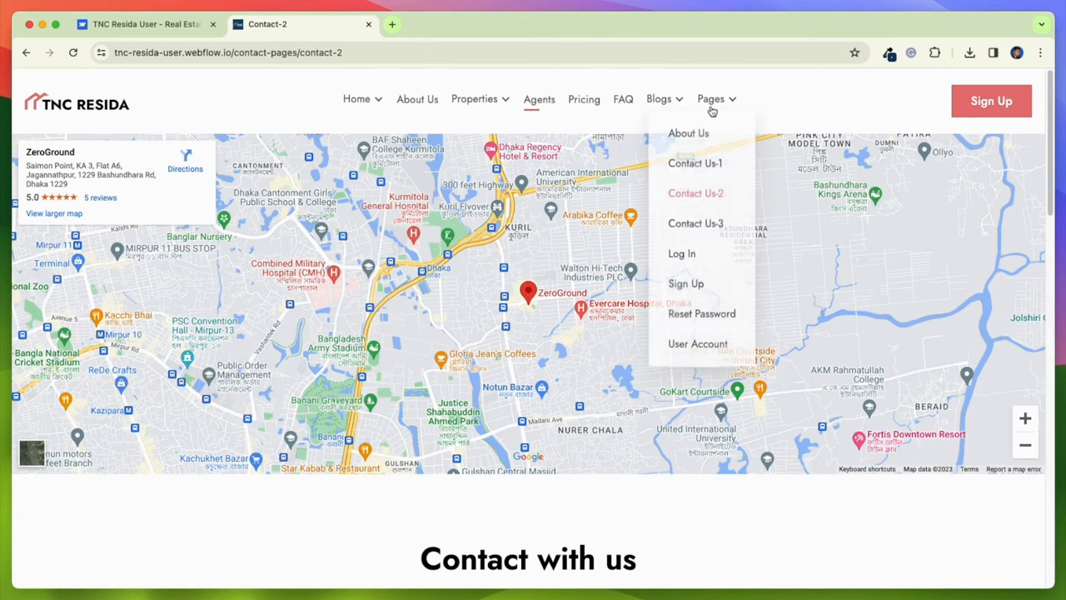
left_click(695, 223)
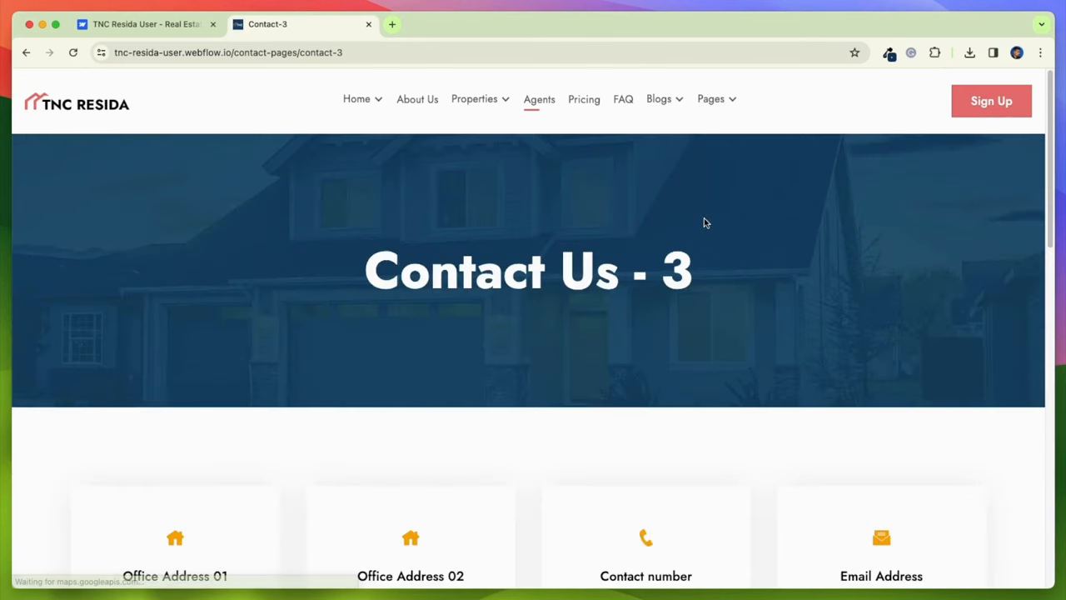
scroll("down", 3)
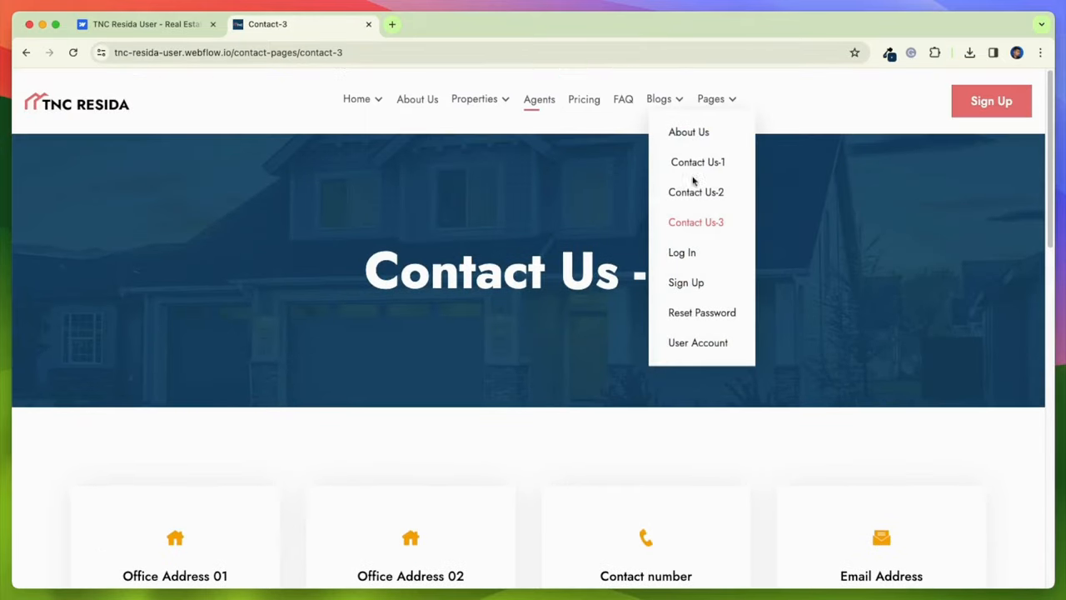
left_click(698, 343)
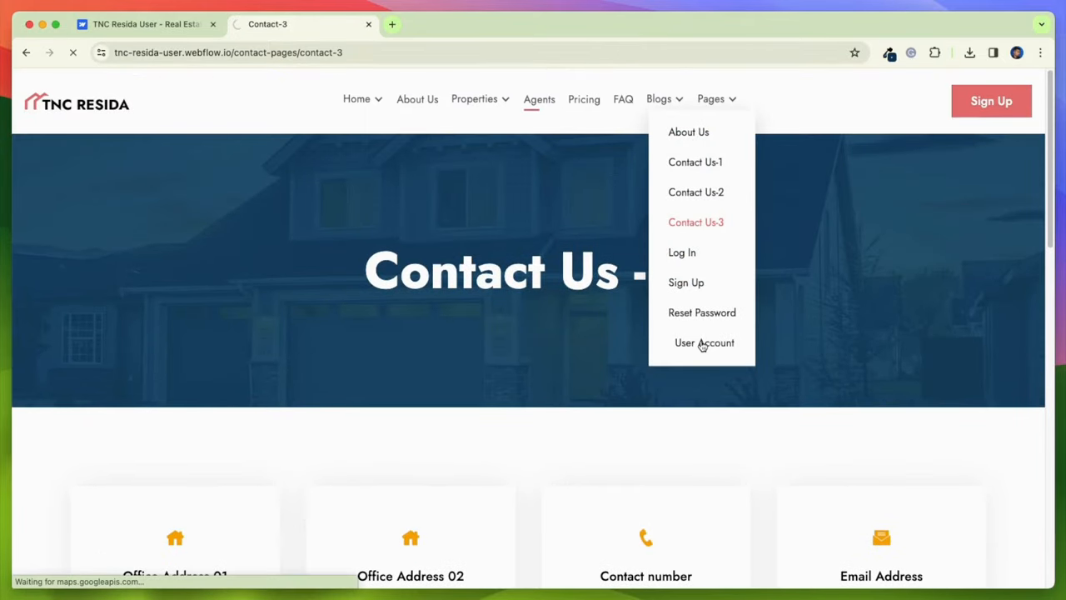
left_click(704, 342)
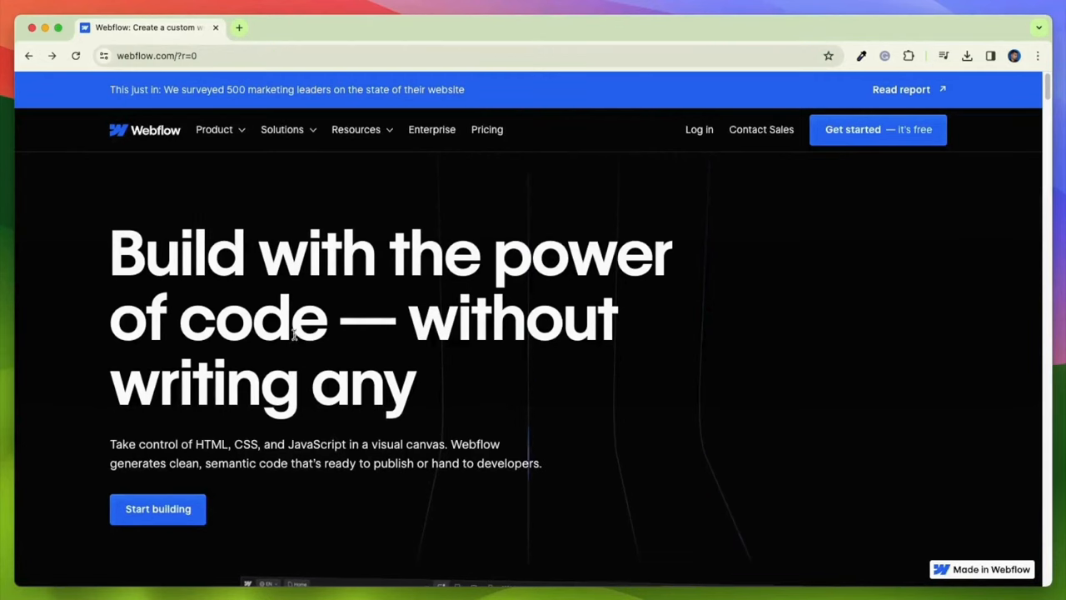
Step: Search Resources > Templates for 'TNC Resida' and open the TNC Resida User listing
left_click(356, 129)
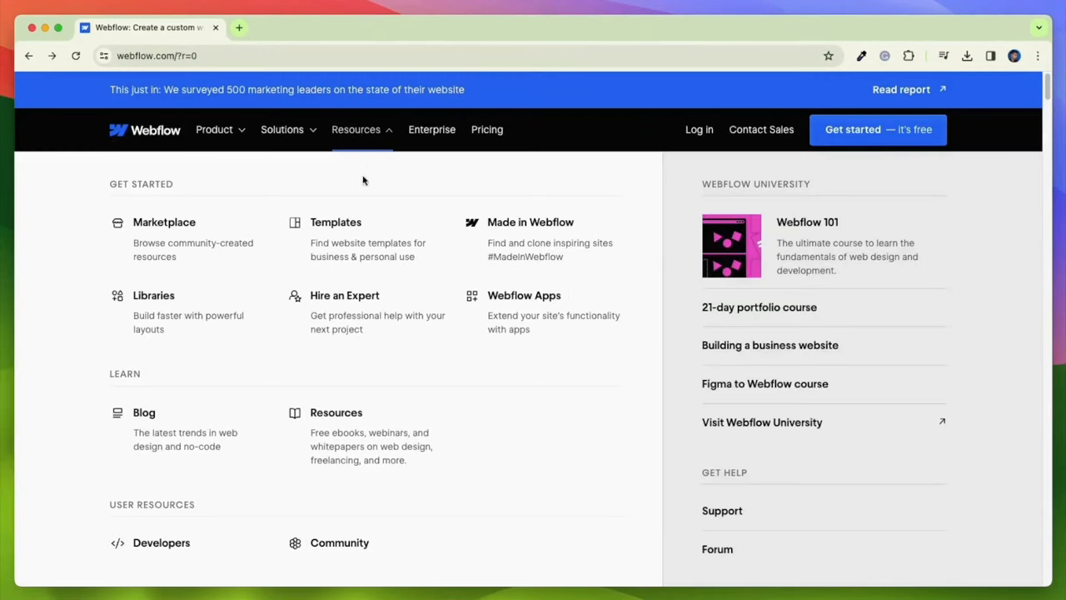
left_click(336, 221)
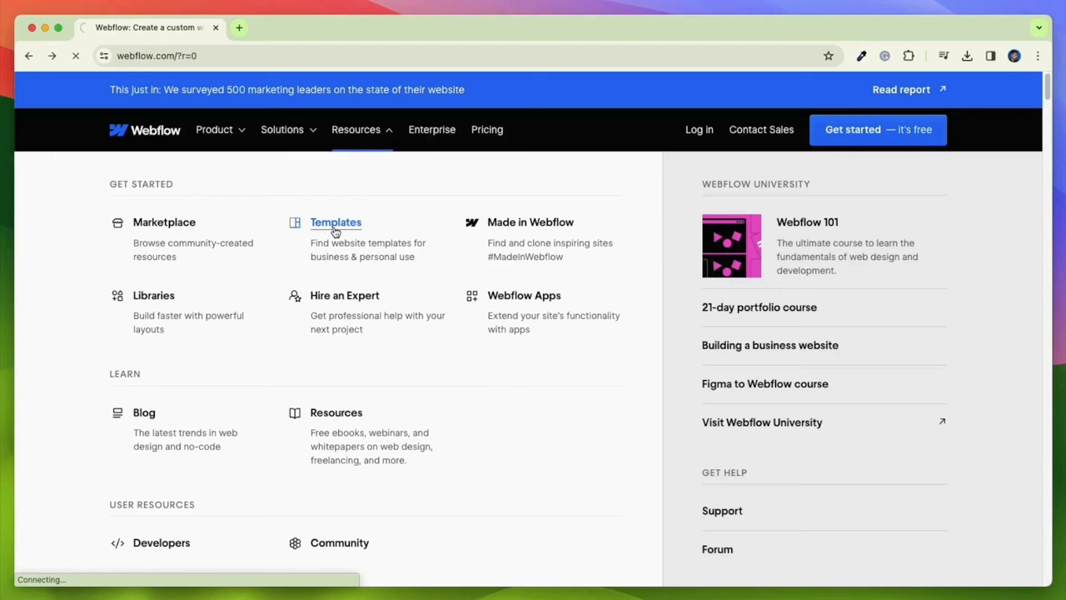
left_click(336, 222)
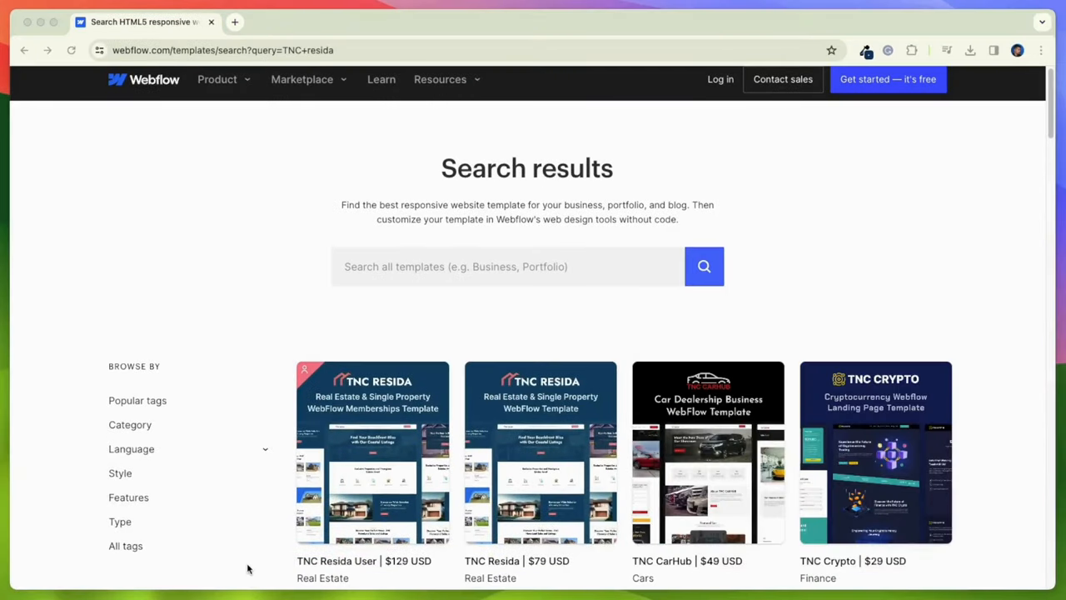
mouse_move(371, 570)
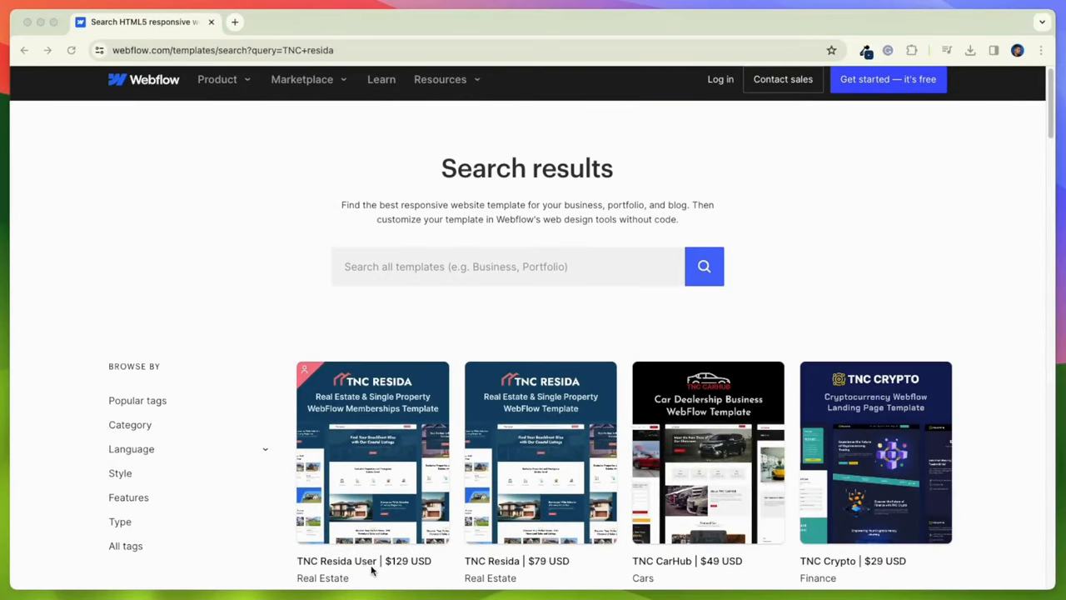
mouse_move(450, 577)
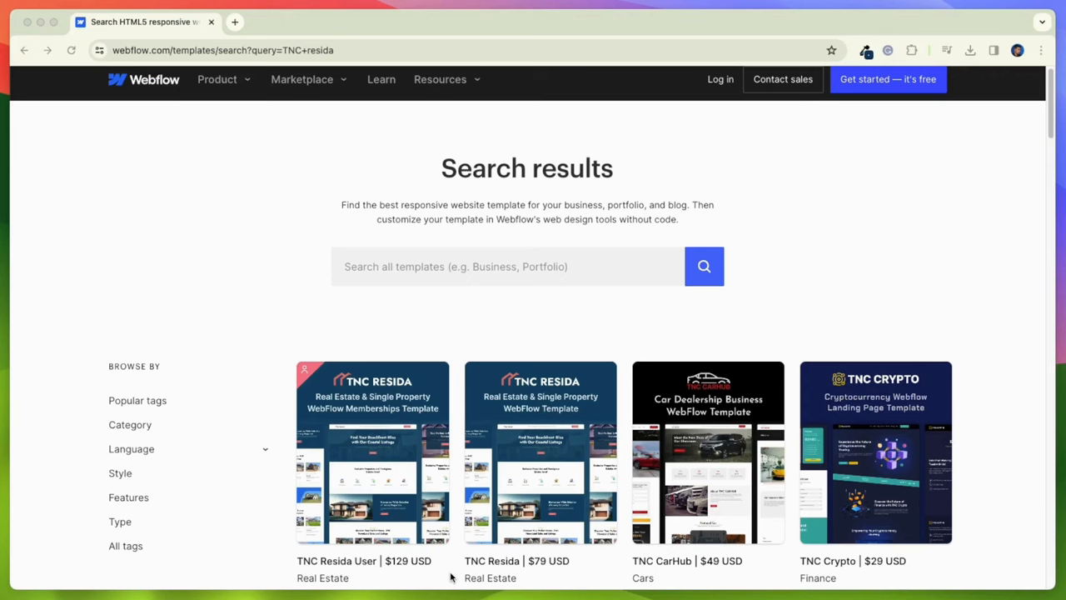
left_click(373, 452)
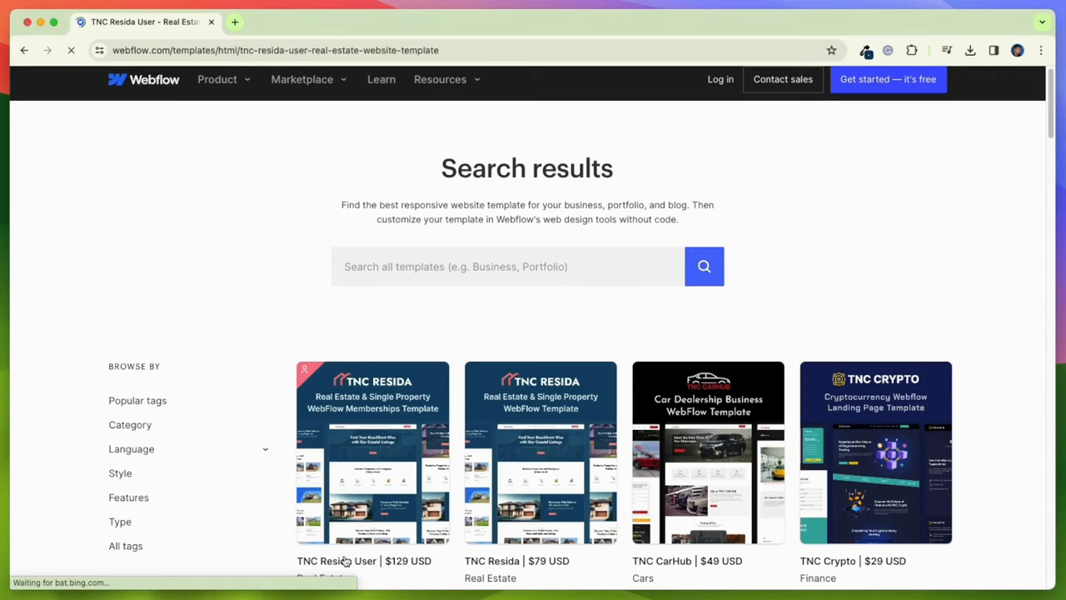
left_click(373, 453)
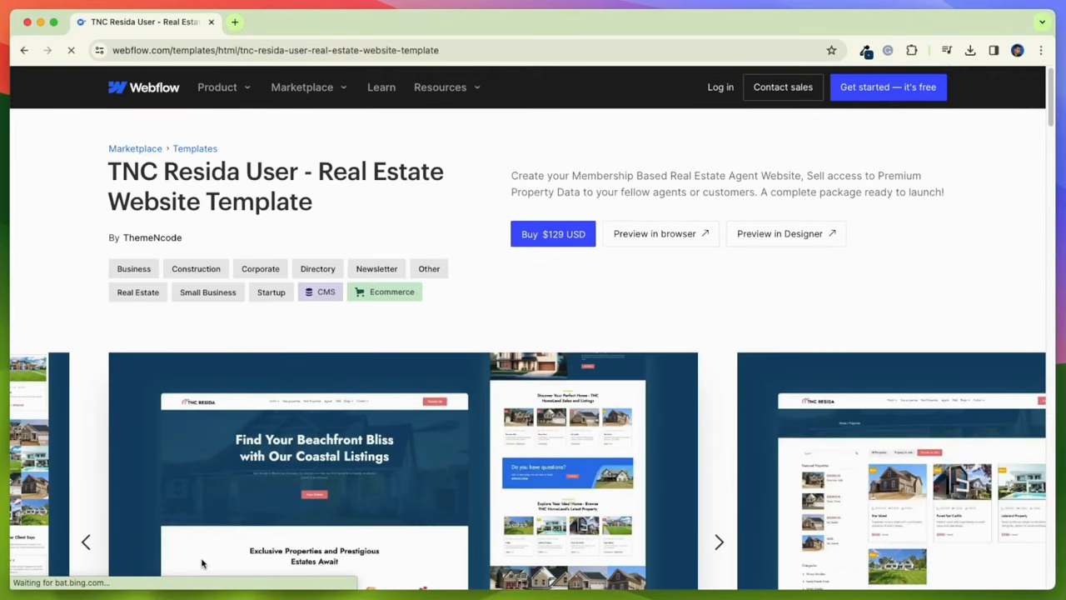